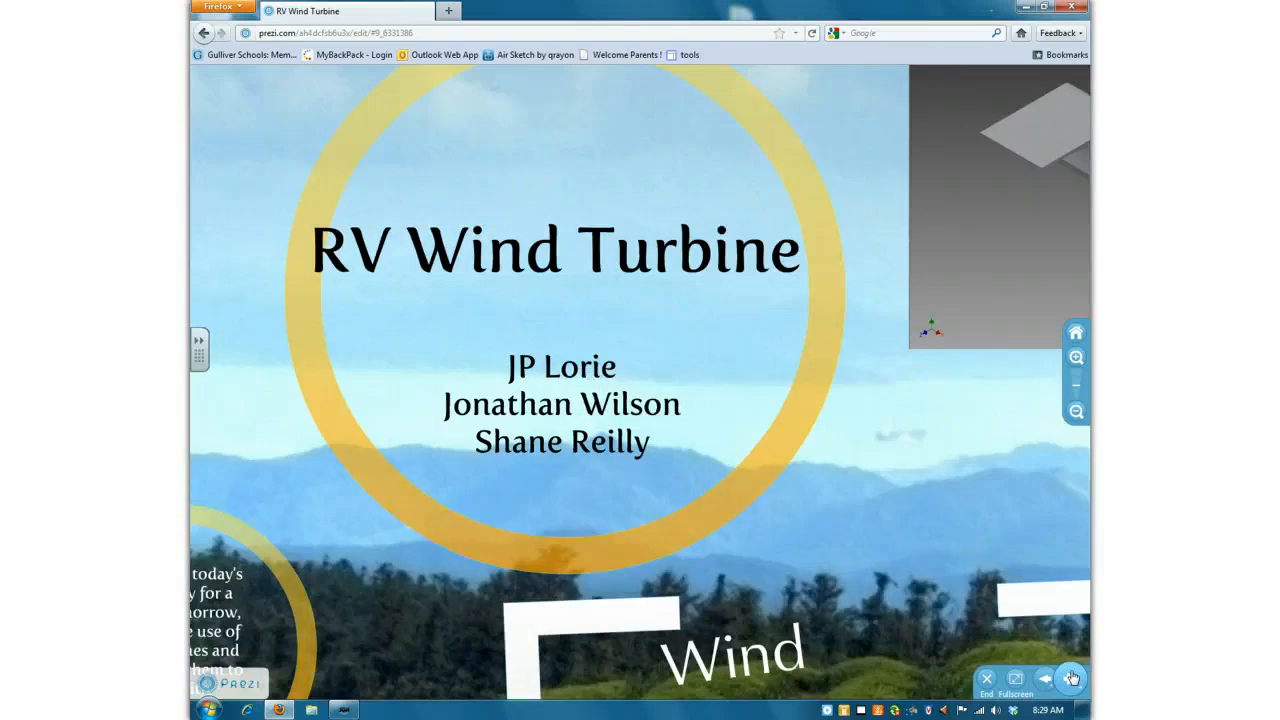
# Advance from the RV Wind Turbine title to the quote on innovating turbines for RVs.
pyautogui.click(1044, 680)
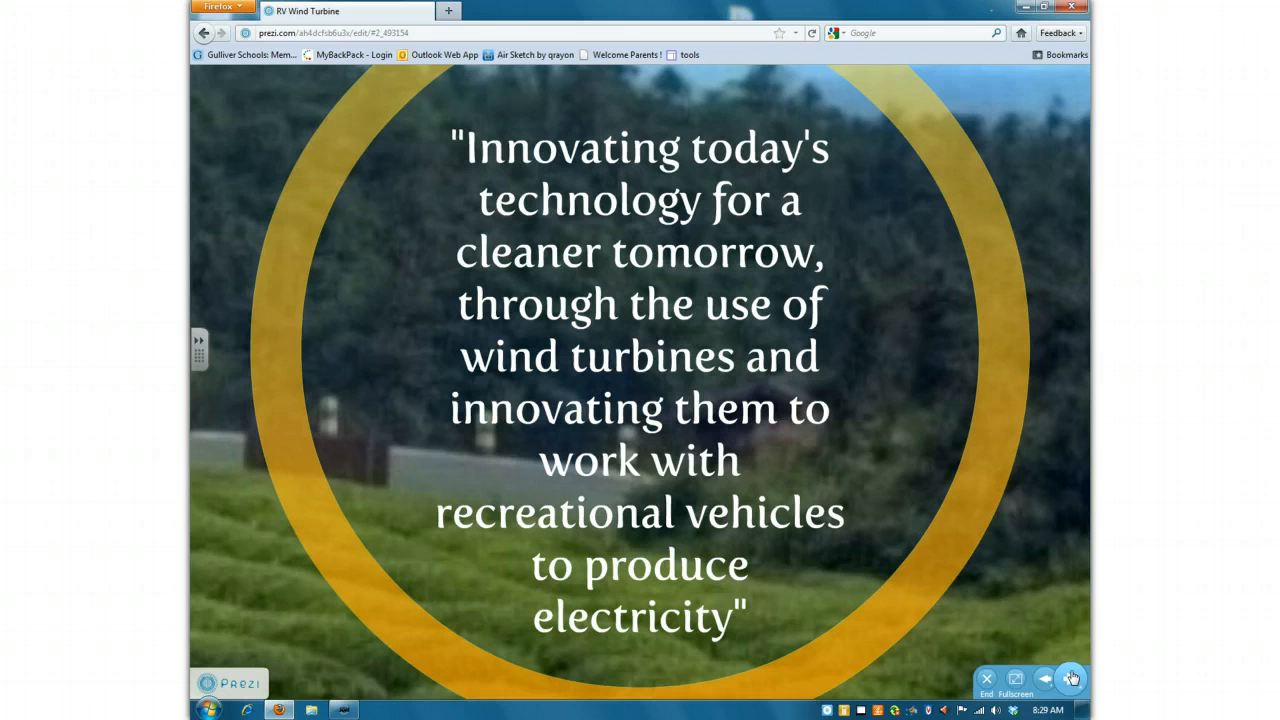
# Advance to the Wind Turbine definition about converting kinetic energy into mechanical energy.
pyautogui.click(1044, 680)
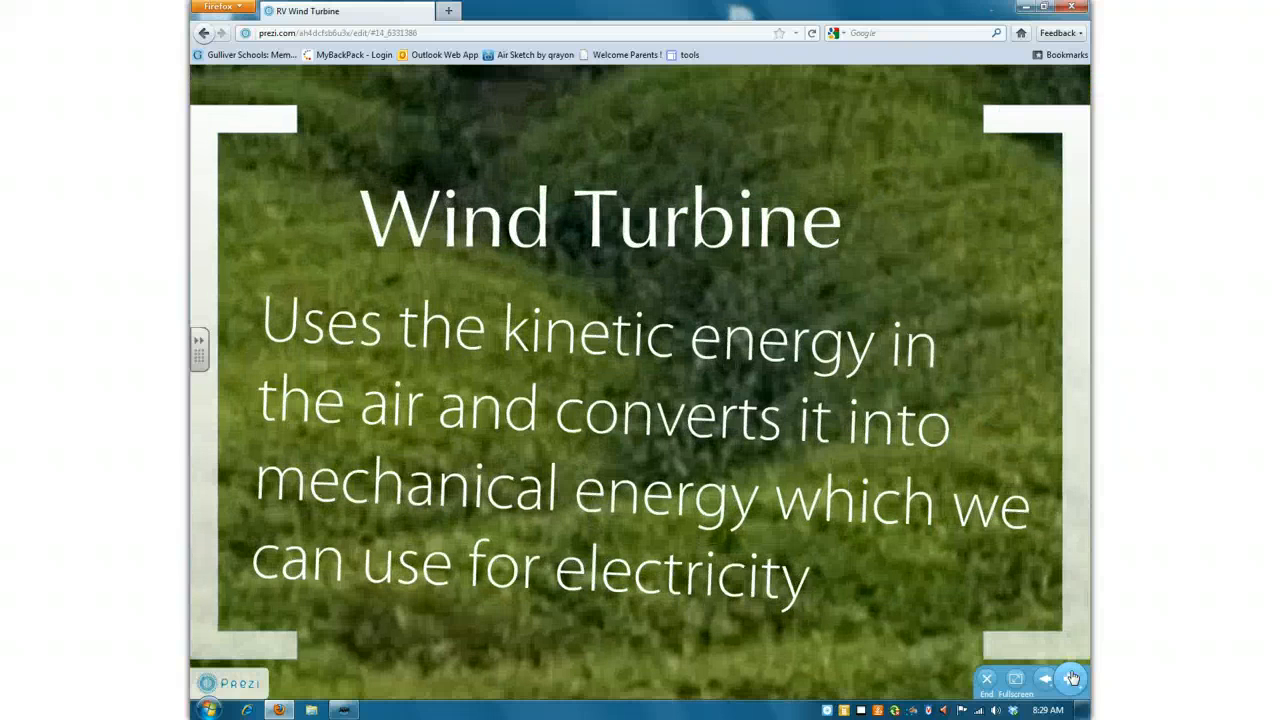
# Advance to the drawings comparing the Modern HAWT and Giromill/Darrieus VAWT turbines.
pyautogui.click(1044, 680)
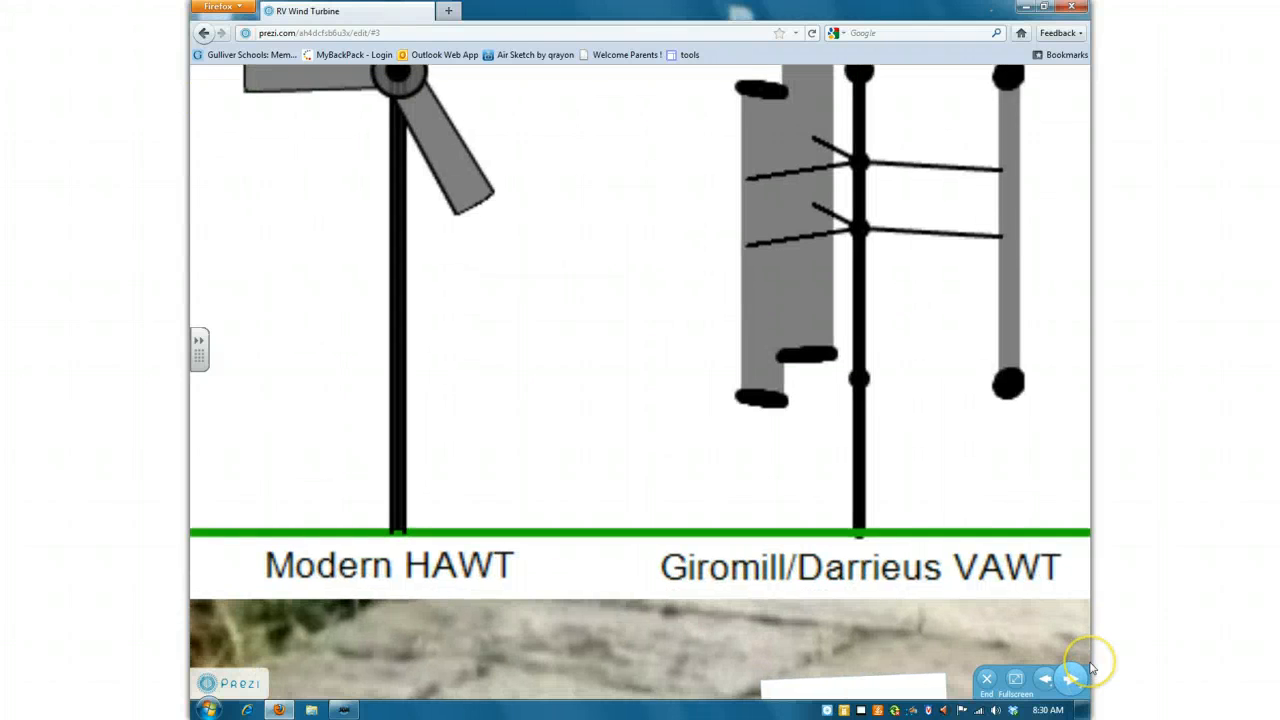
# Advance through the Savonius Wind Turbine description to the zoomed-out canvas overview with the RV photo.
pyautogui.click(1070, 680)
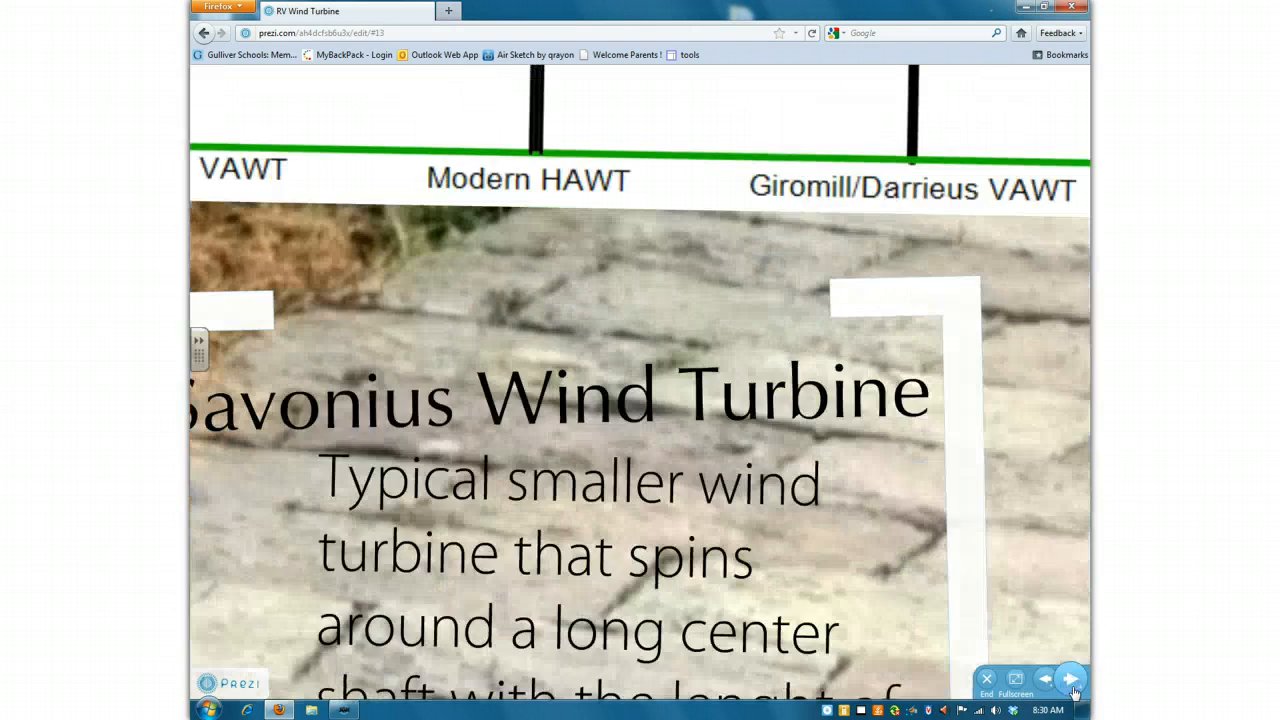
pyautogui.click(1070, 680)
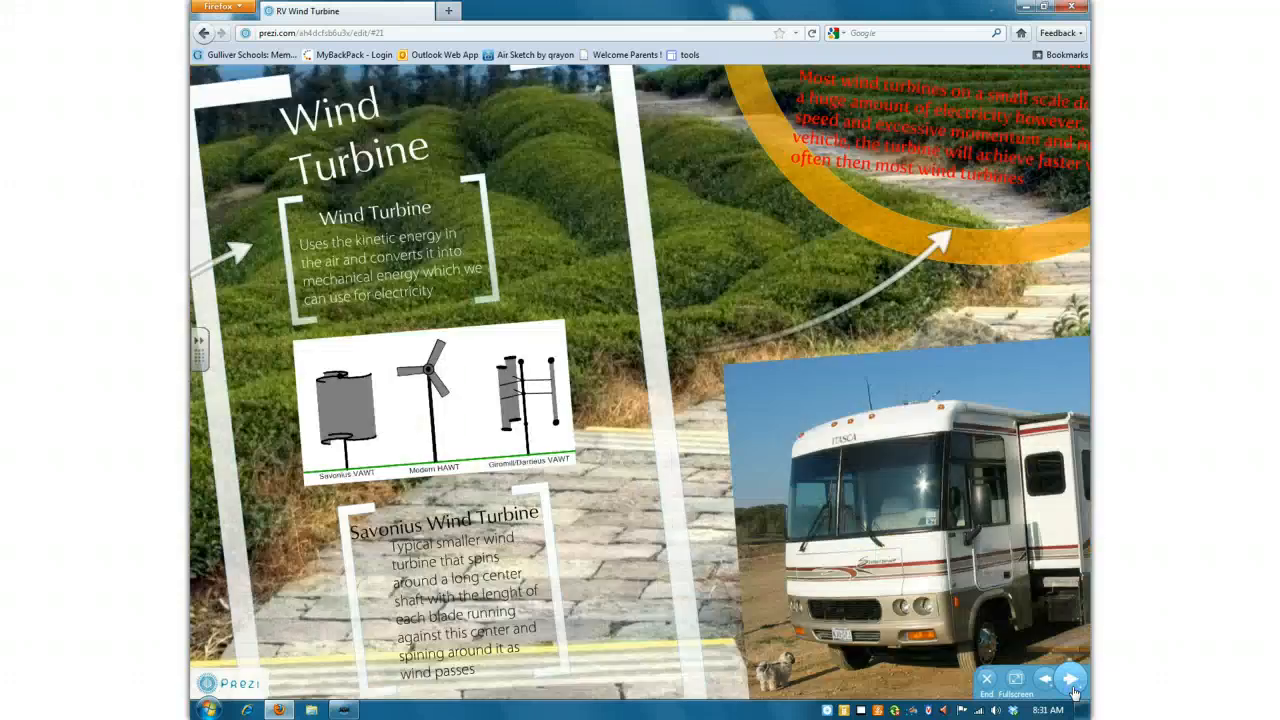
# Advance to the Innovation slide on modified Savonius turbines powering the RV's appliances.
pyautogui.click(1072, 680)
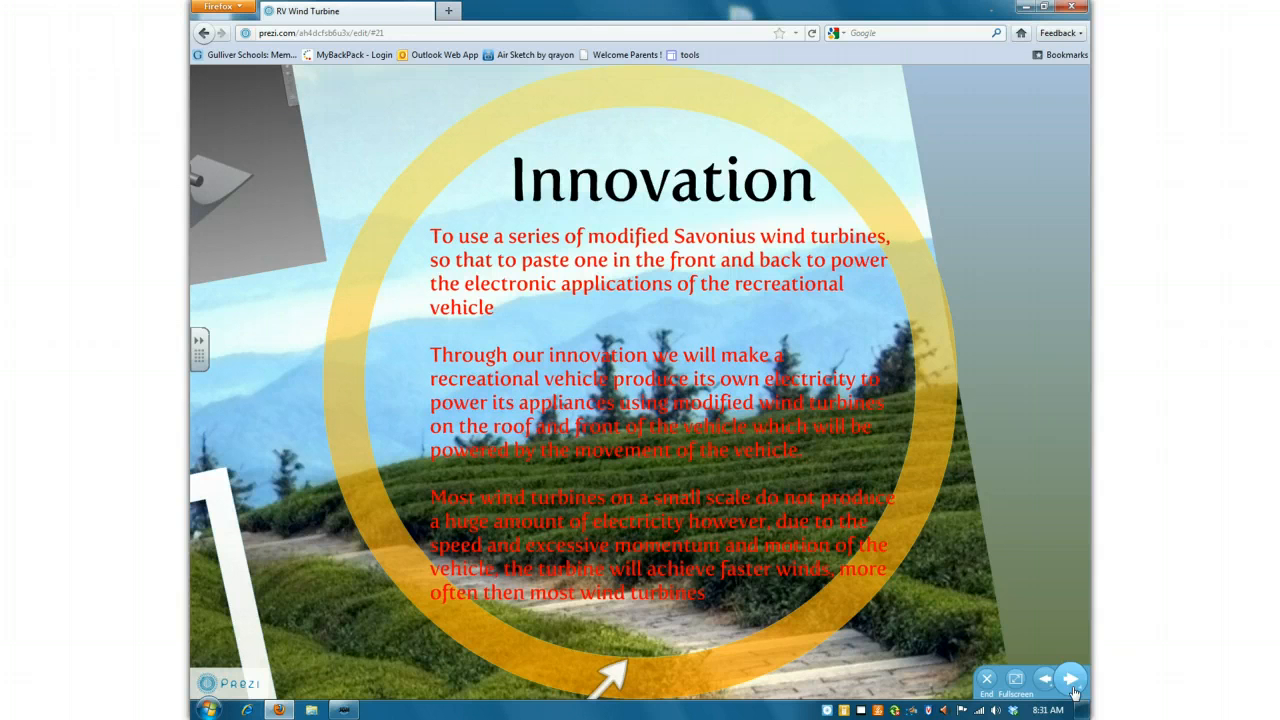
# Advance to the embedded 3D model of the turbine mounting part.
pyautogui.click(1070, 680)
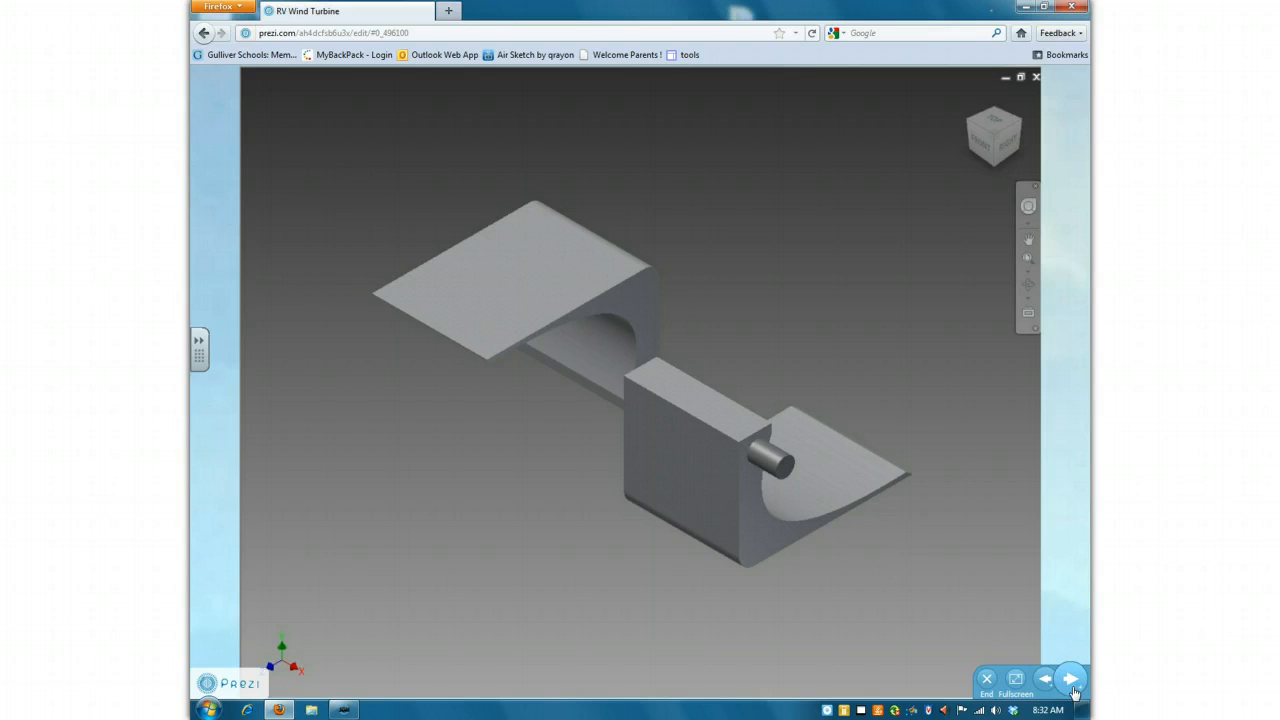
pyautogui.moveTo(1070, 690)
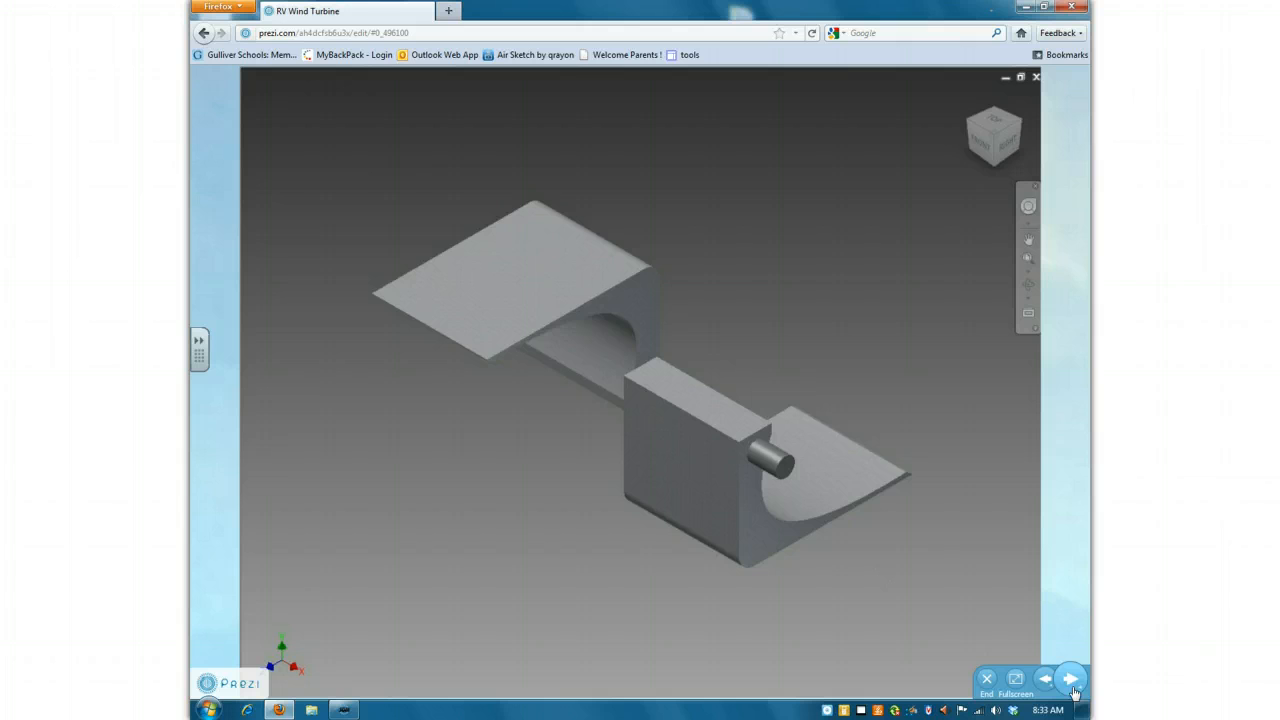
# Advance past the canvas overview to the full-screen photo of the RV.
pyautogui.click(1070, 680)
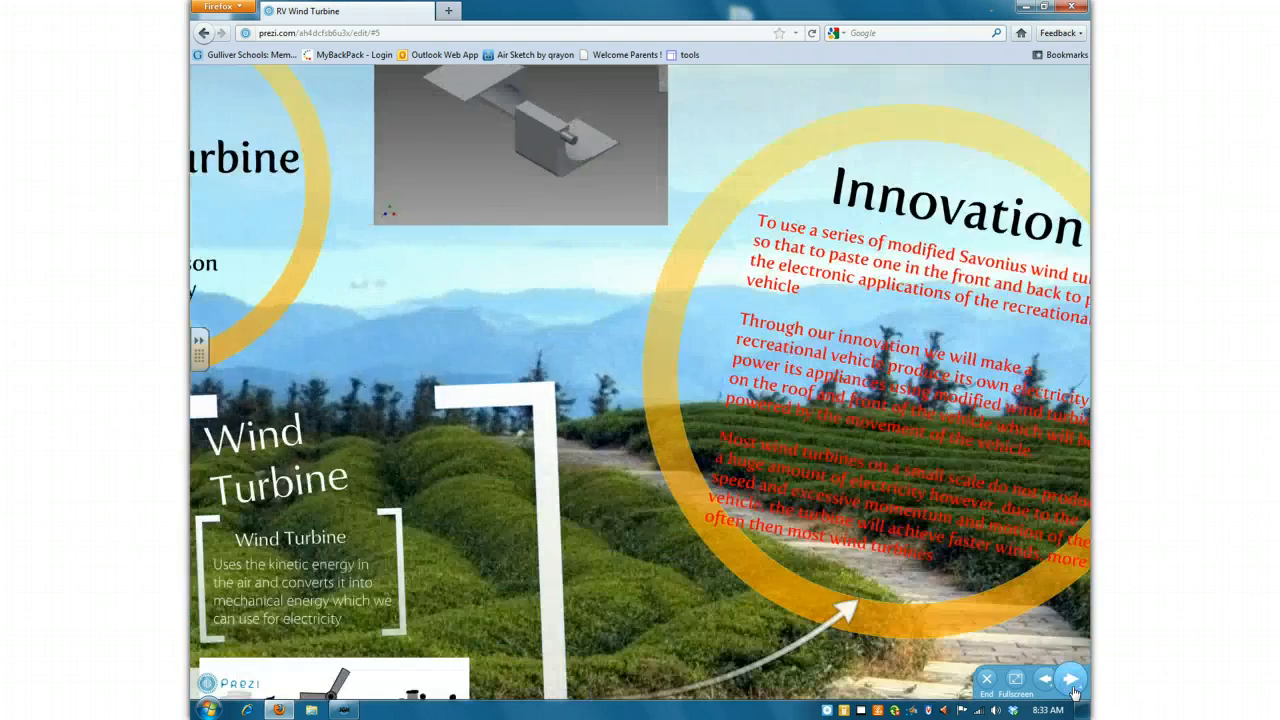
pyautogui.click(1070, 680)
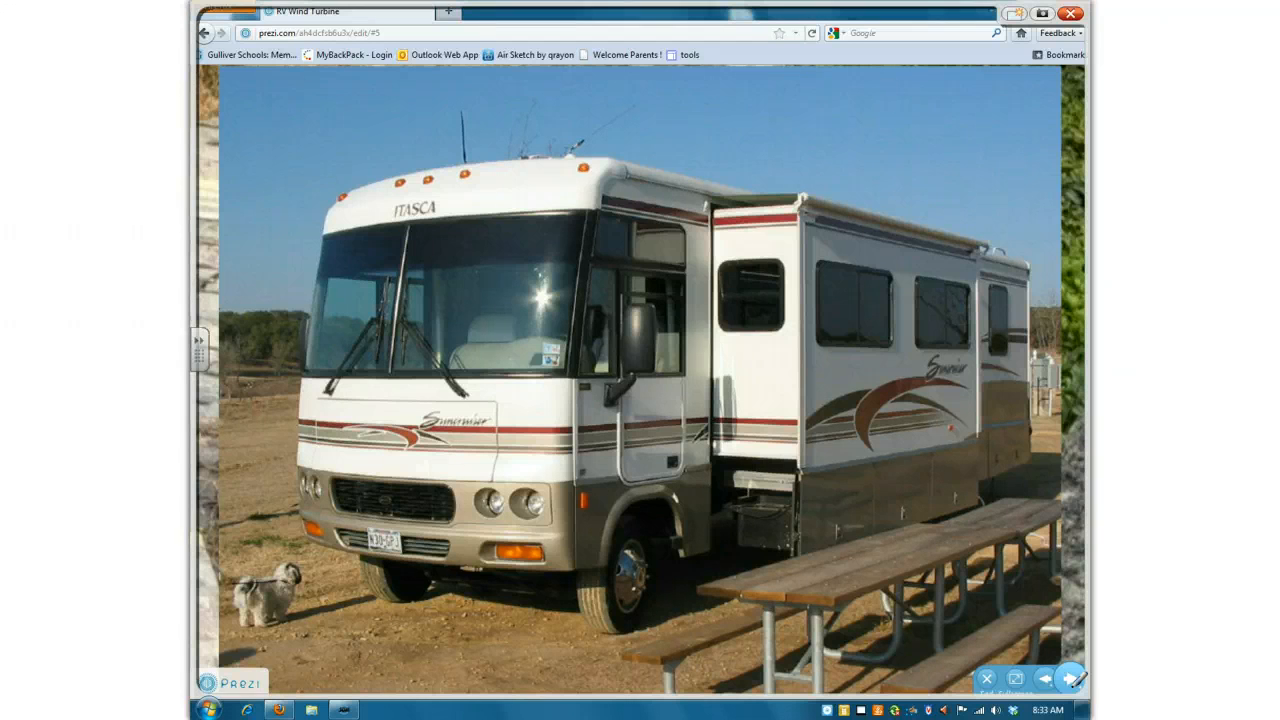
# Sketch a turbine on the RV's front roof and arrows toward the cab with the blue pen.
pyautogui.moveTo(456, 100); pyautogui.dragTo(484, 180)
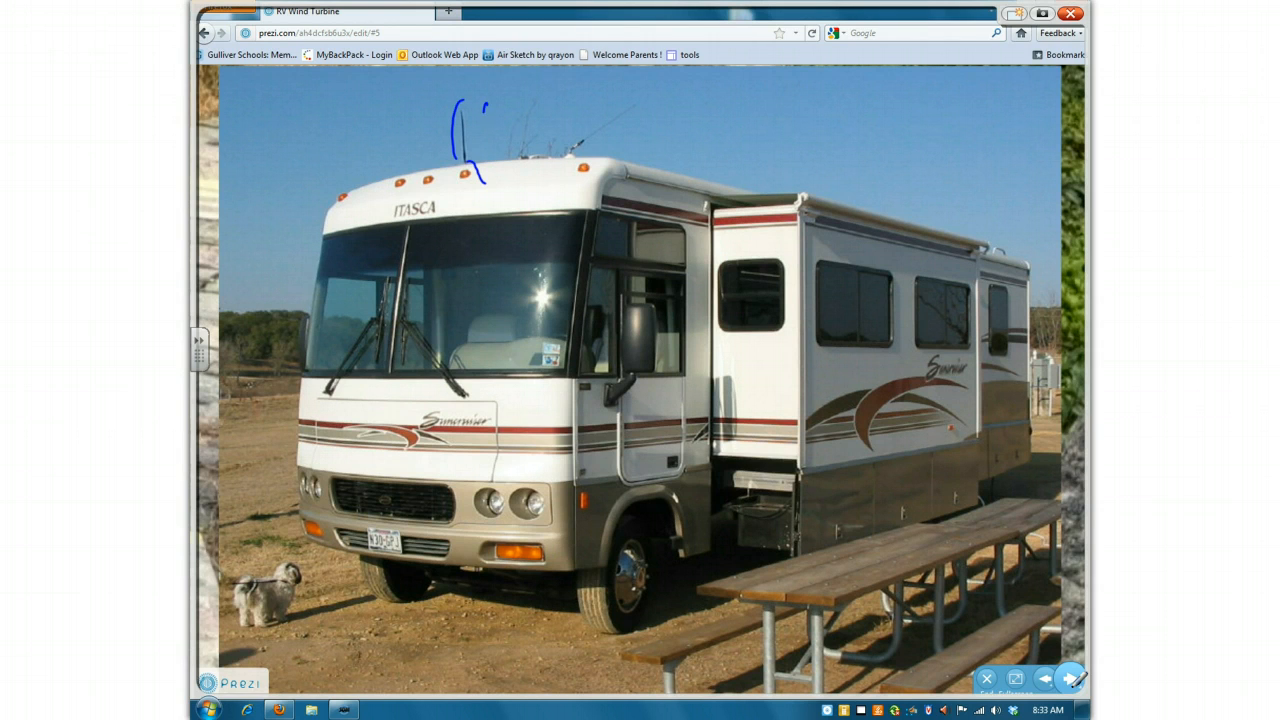
pyautogui.moveTo(464, 124); pyautogui.dragTo(484, 156)
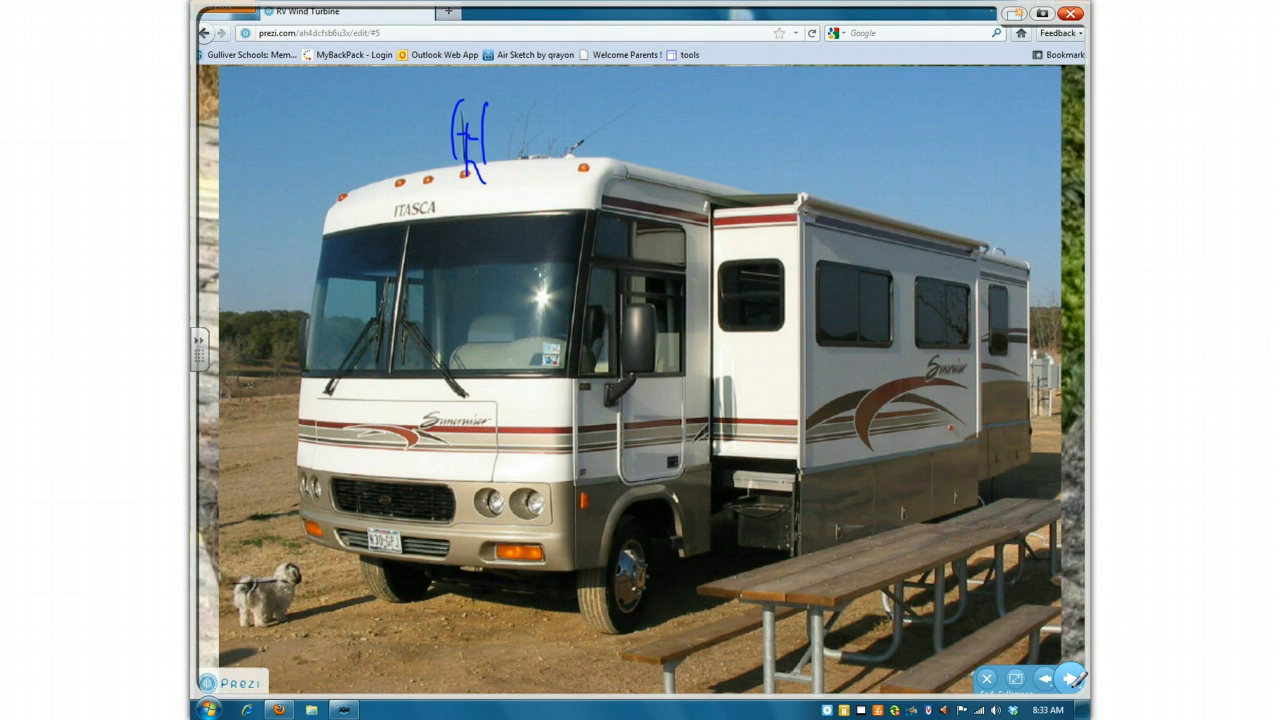
pyautogui.moveTo(216, 402); pyautogui.dragTo(330, 378)
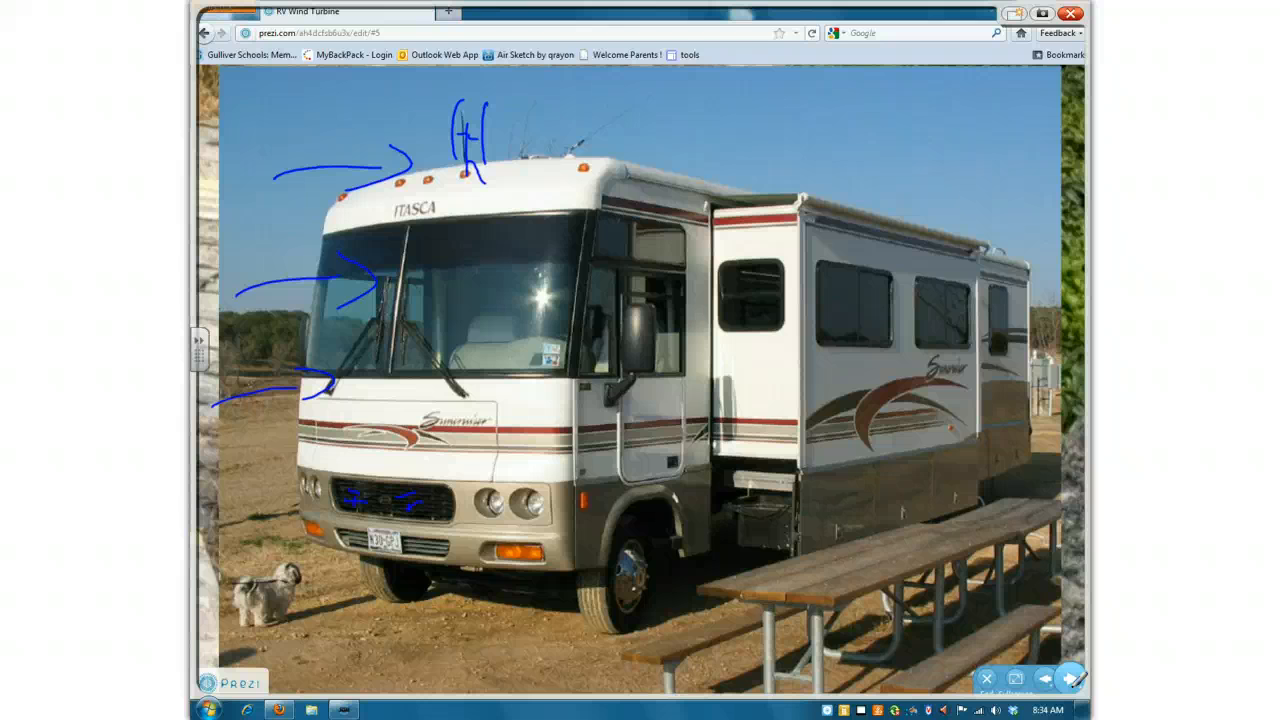
# Sketch a second blue turbine at the rear of the RV photo.
pyautogui.moveTo(1010, 216); pyautogui.dragTo(1004, 260)
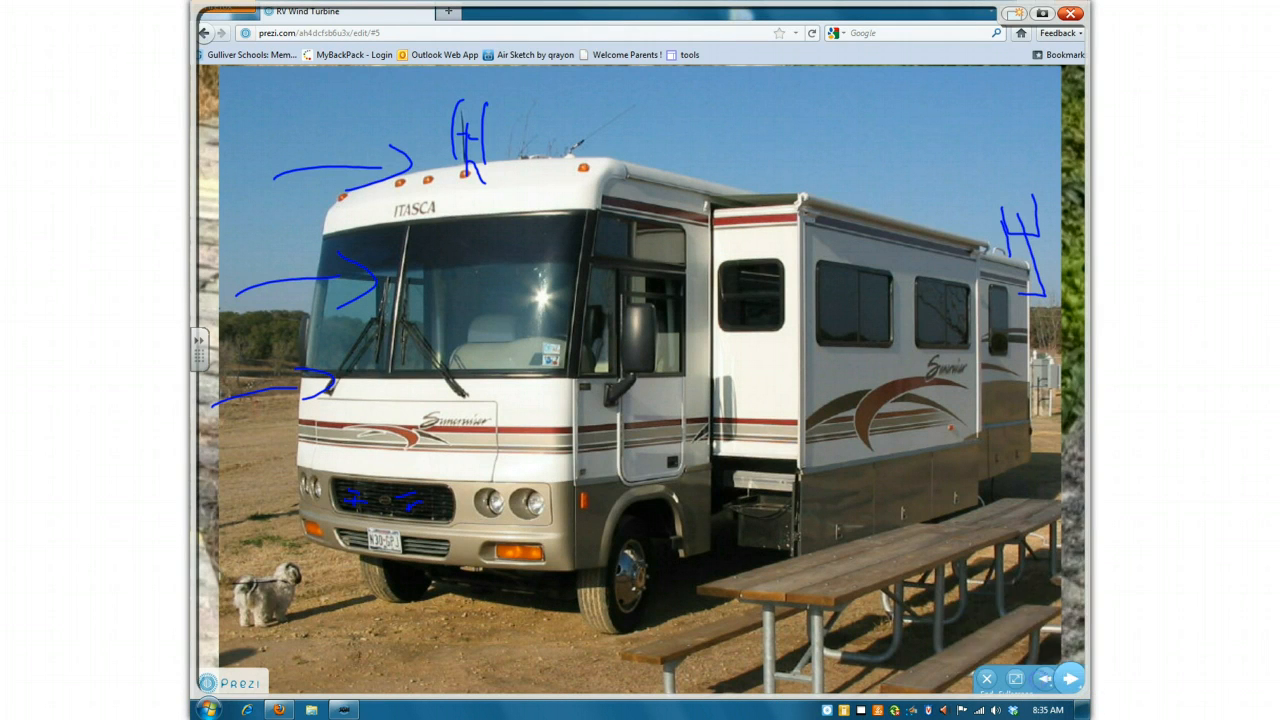
pyautogui.moveTo(1090, 240)
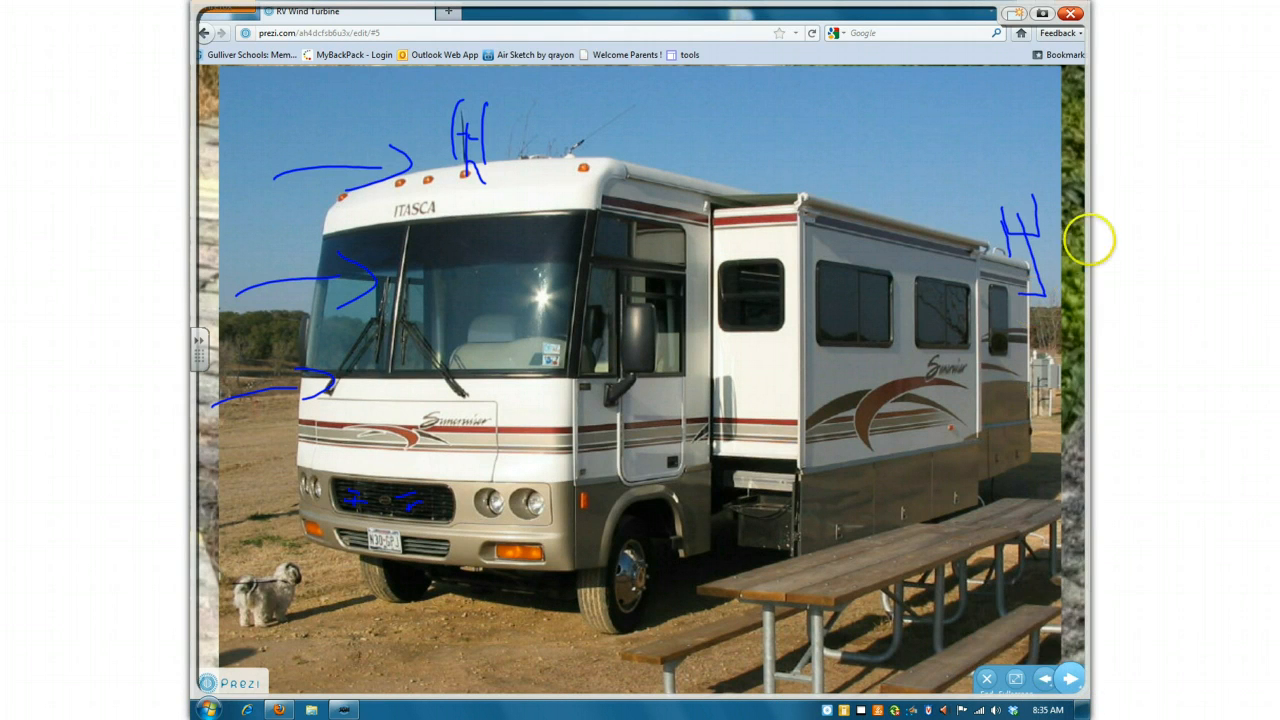
# Clear the pen marks from the RV photo and advance to the 3D turbine model.
pyautogui.click(1016, 678)
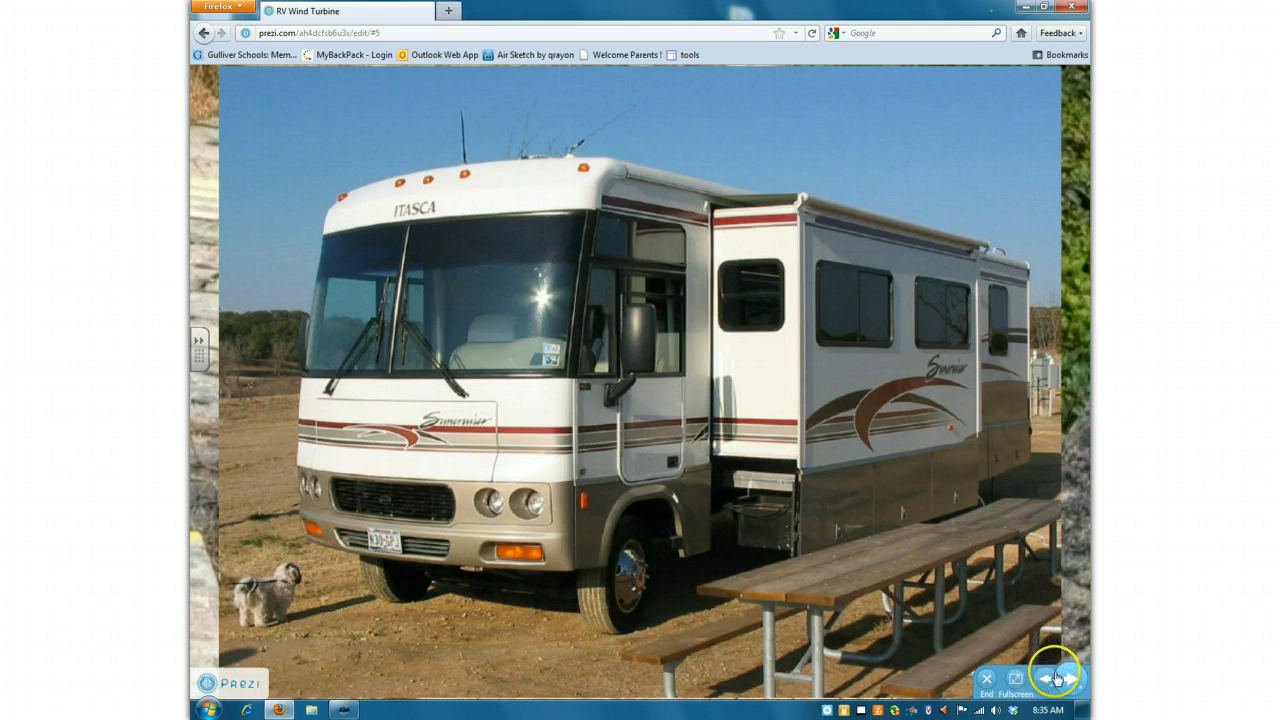
pyautogui.click(1056, 678)
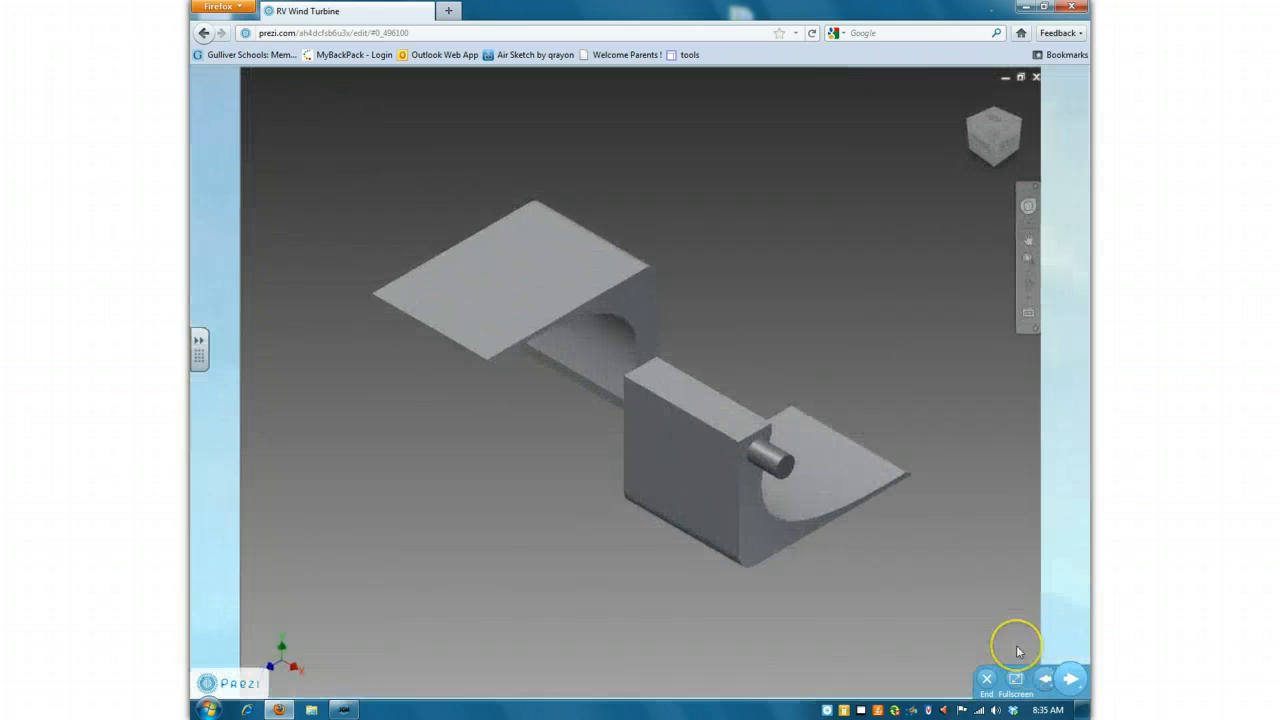